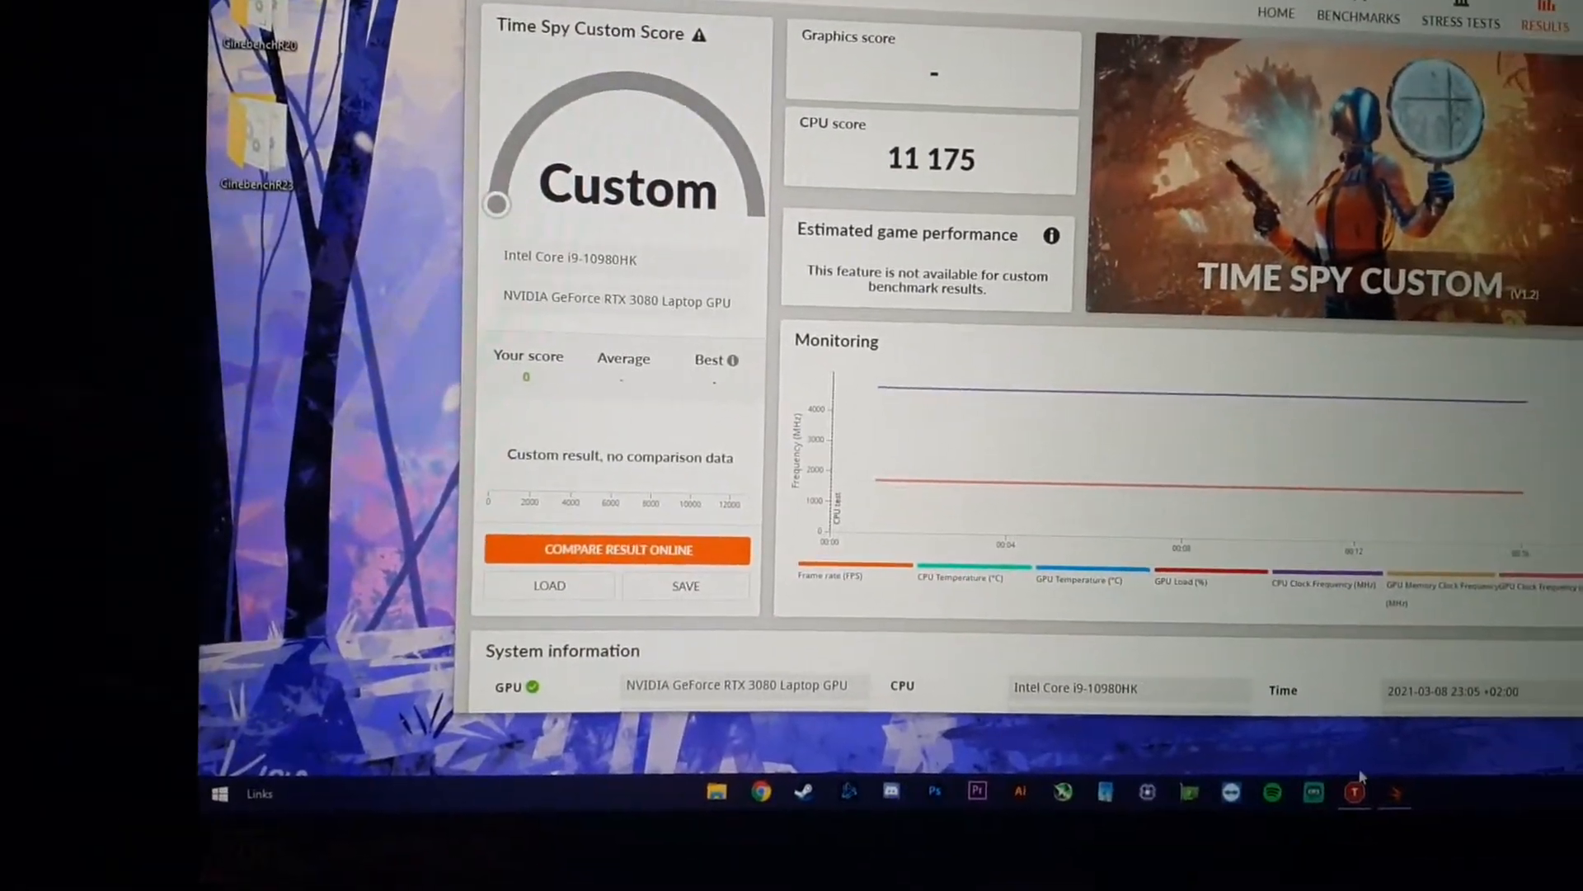
Bring ThrottleStop up over the 3DMark Time Spy Custom result (CPU score 11,175)
left_click(1354, 792)
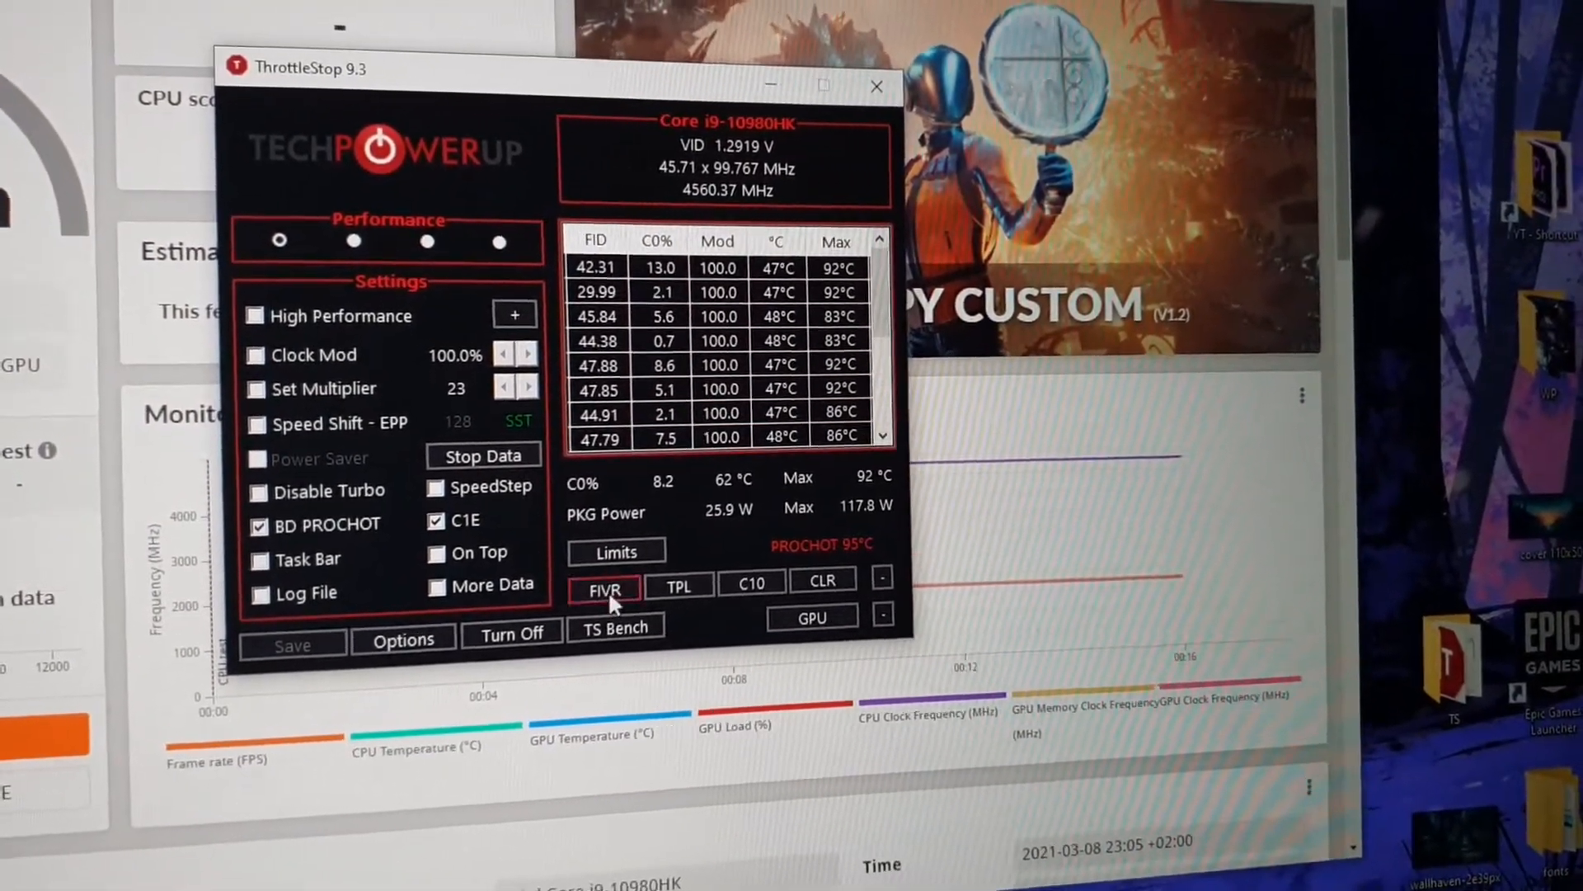
Apply a -49.8 mV adaptive offset to CPU Core and CPU Cache in FIVR, saved immediately
left_click(603, 588)
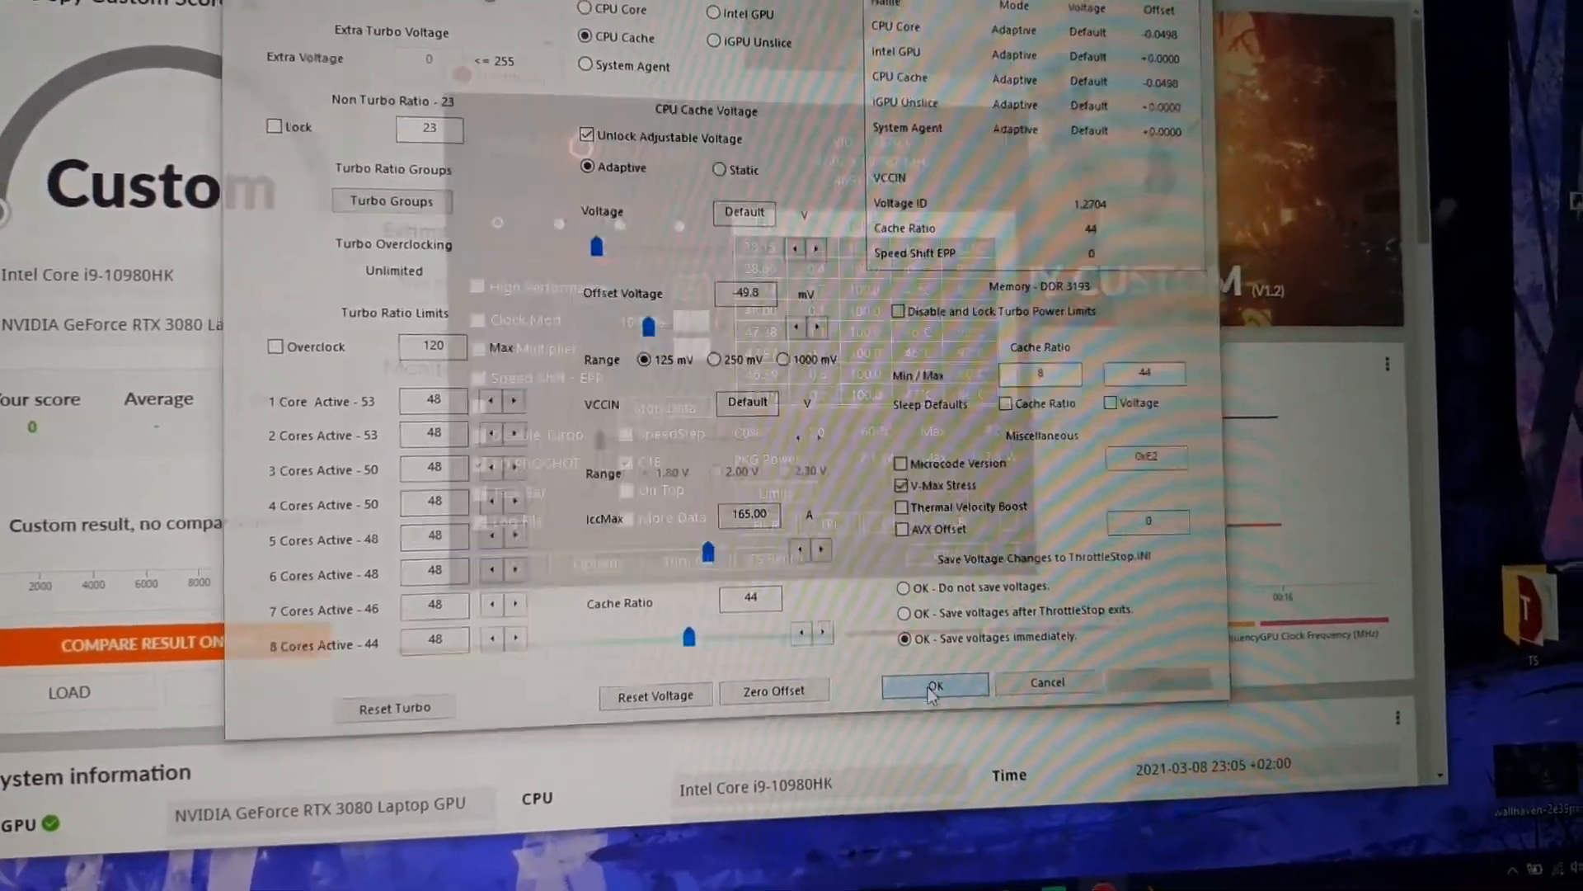
left_click(933, 683)
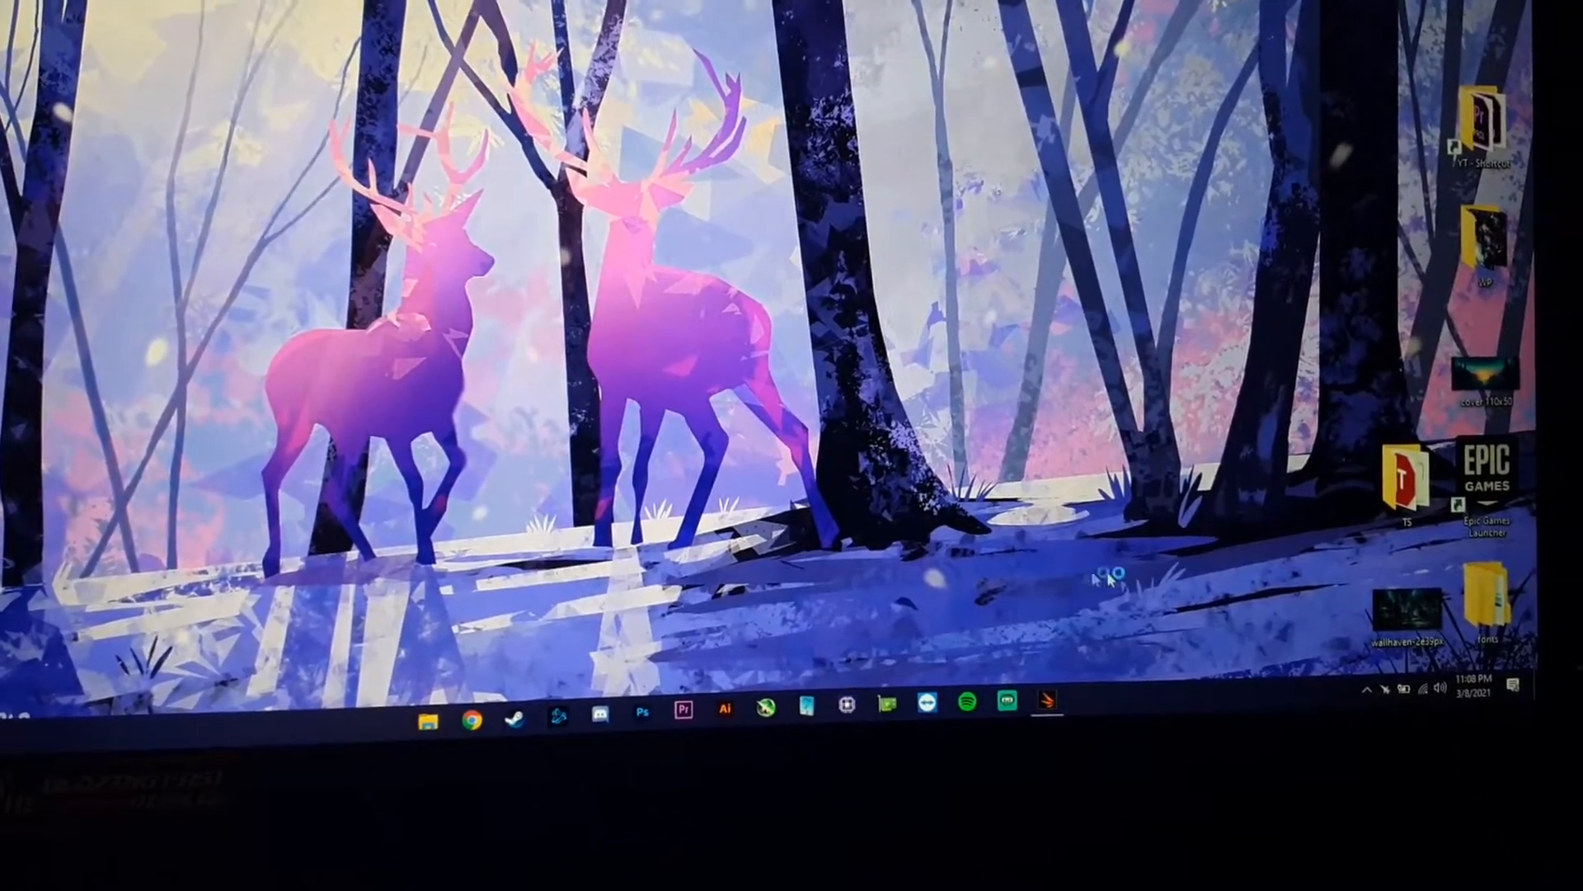
Overclock the RTX 3080 Laptop GPU by +100 MHz core and +500 MHz memory, then minimize Afterburner
left_click(760, 717)
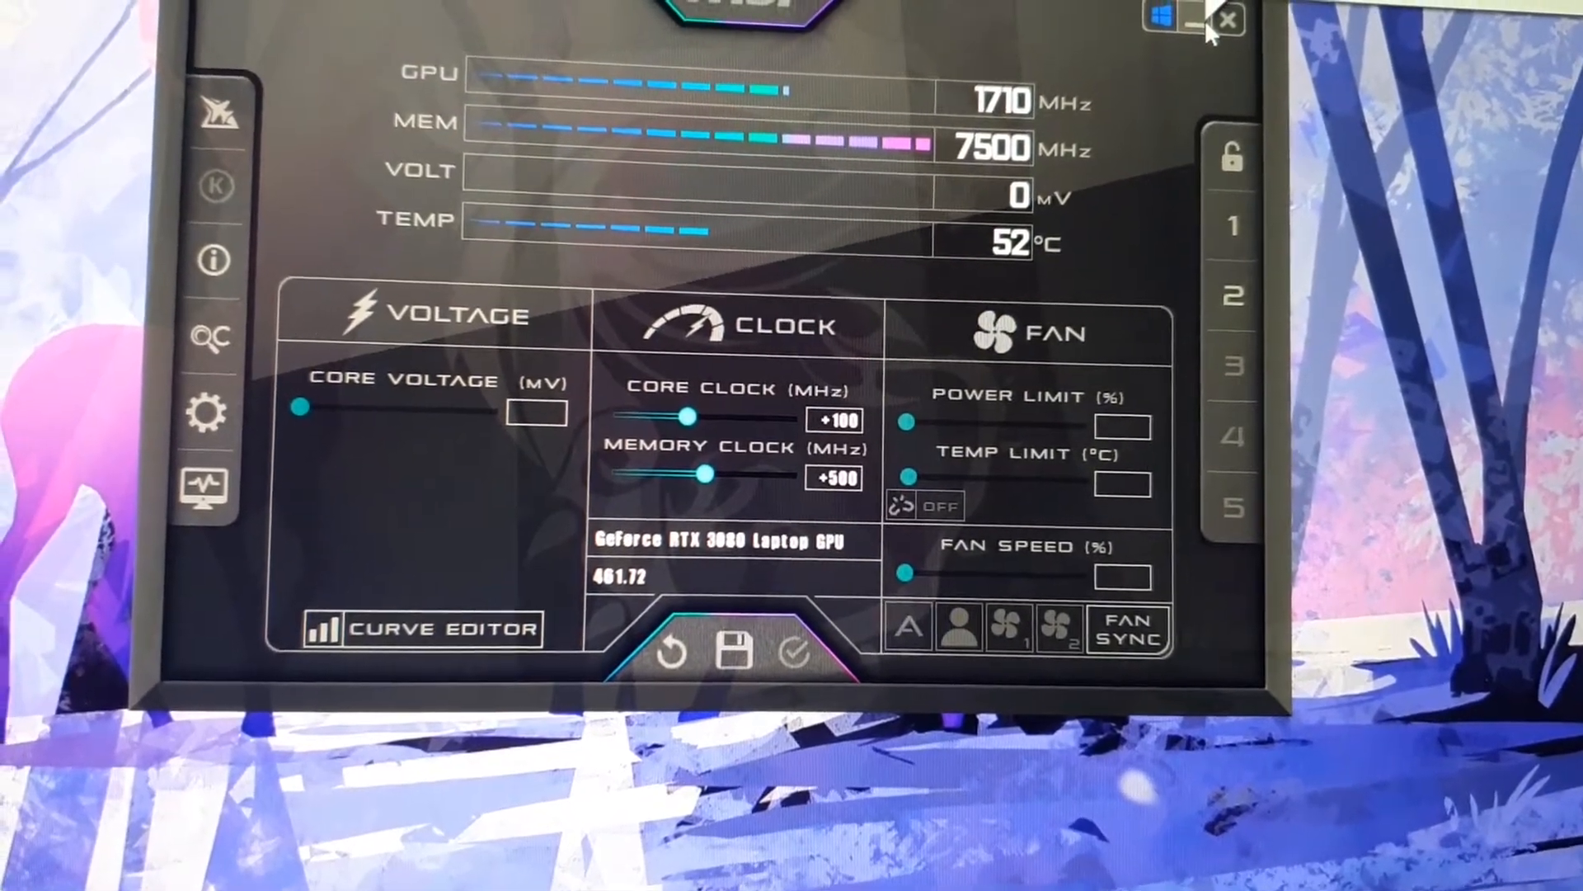
left_click(1228, 19)
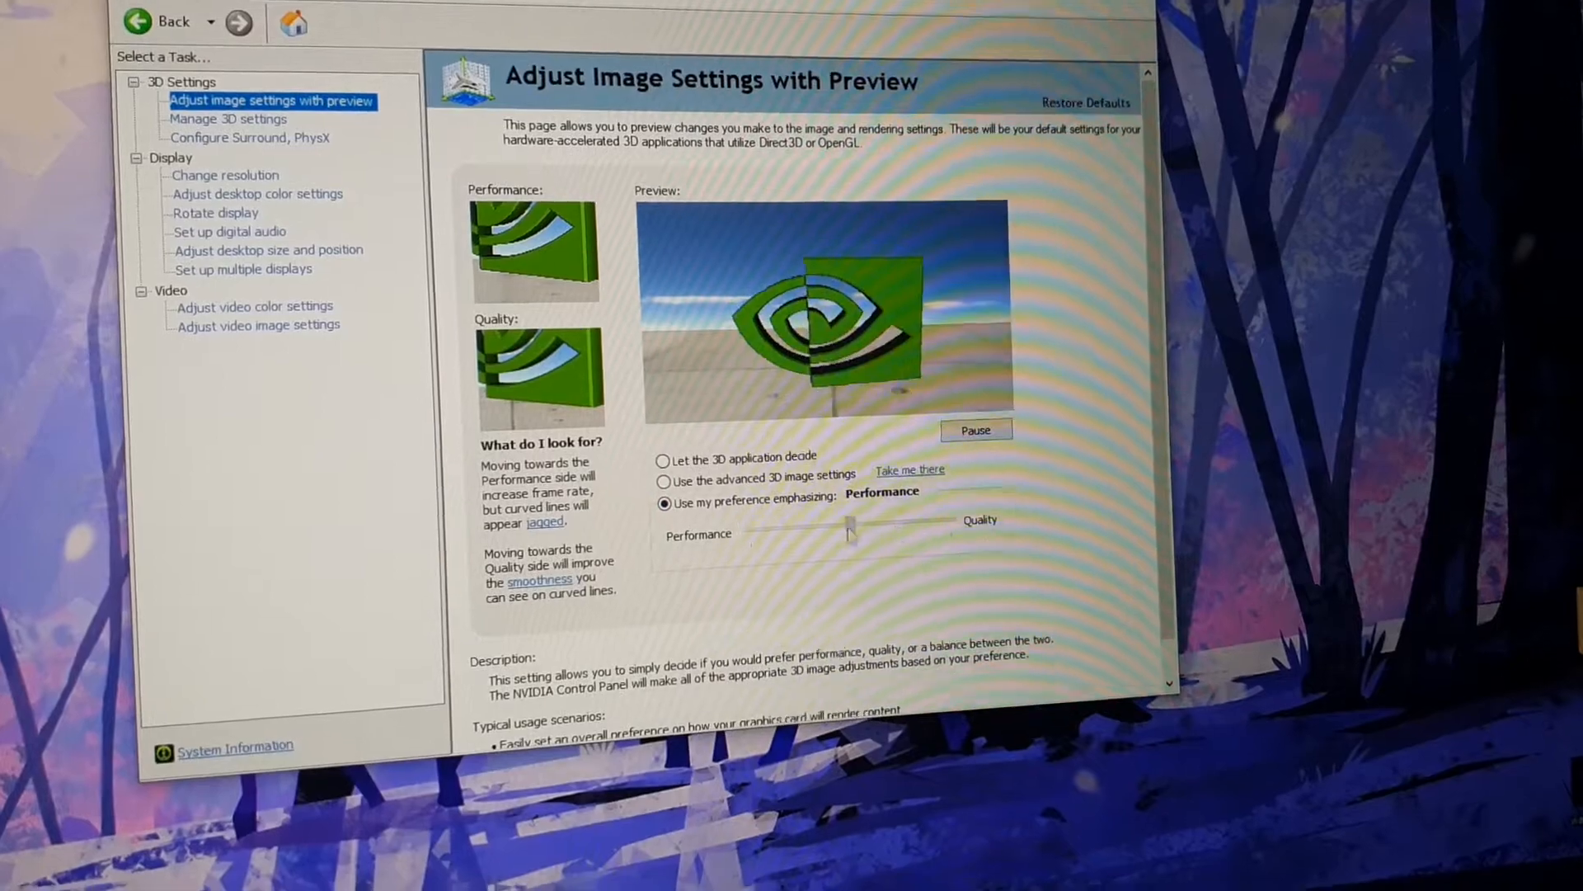
Set NVIDIA 3D image settings to emphasize Performance, then search Windows for 'power opt'
left_click_drag(850, 533, 777, 526)
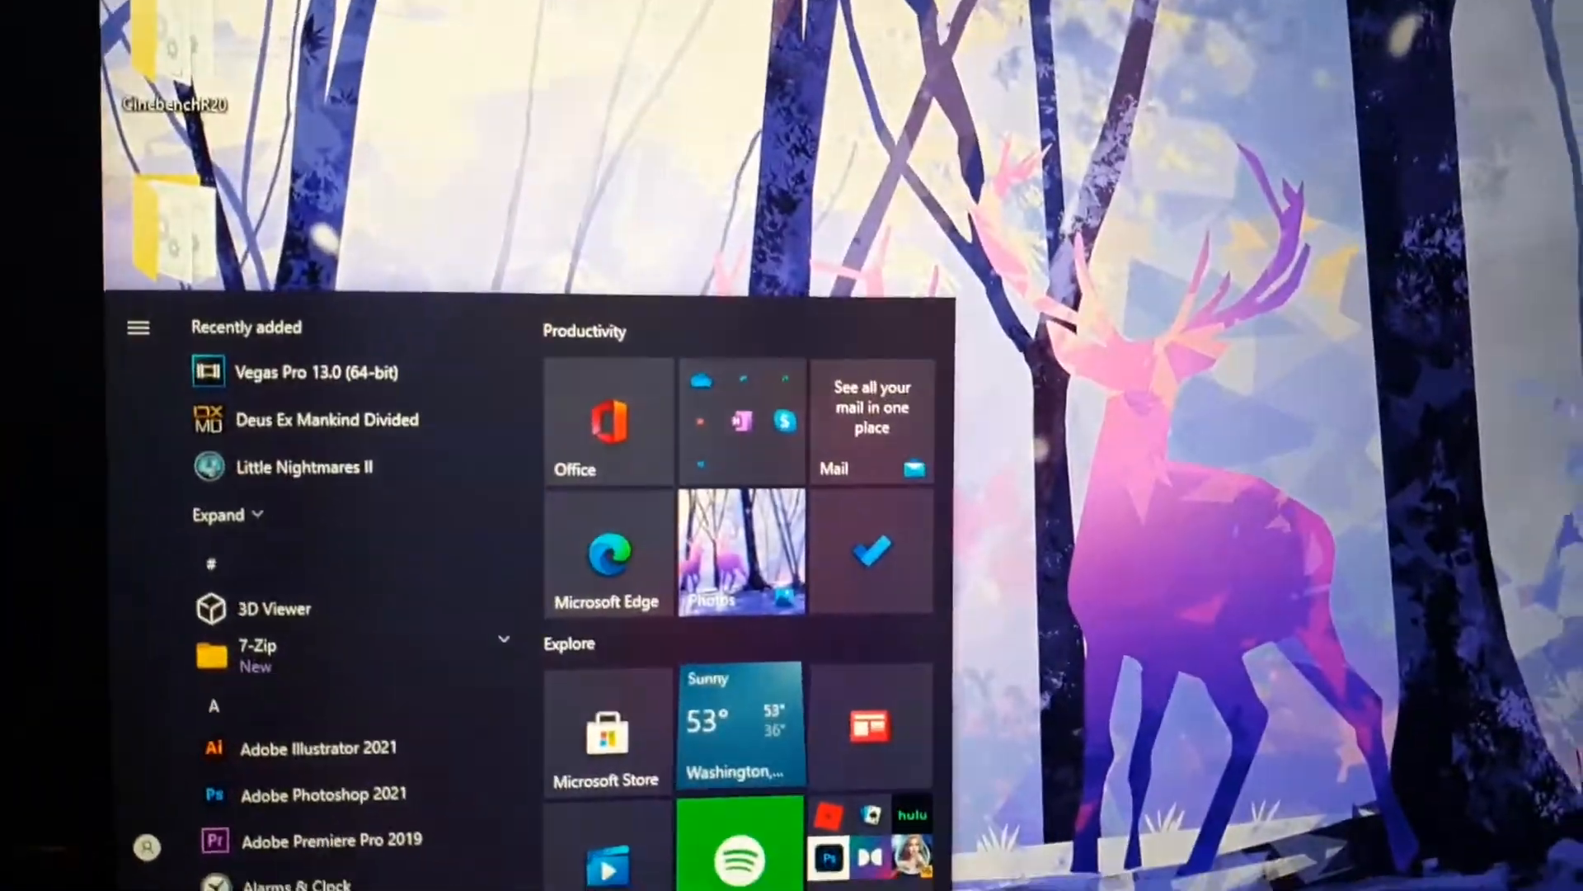
type("power opt")
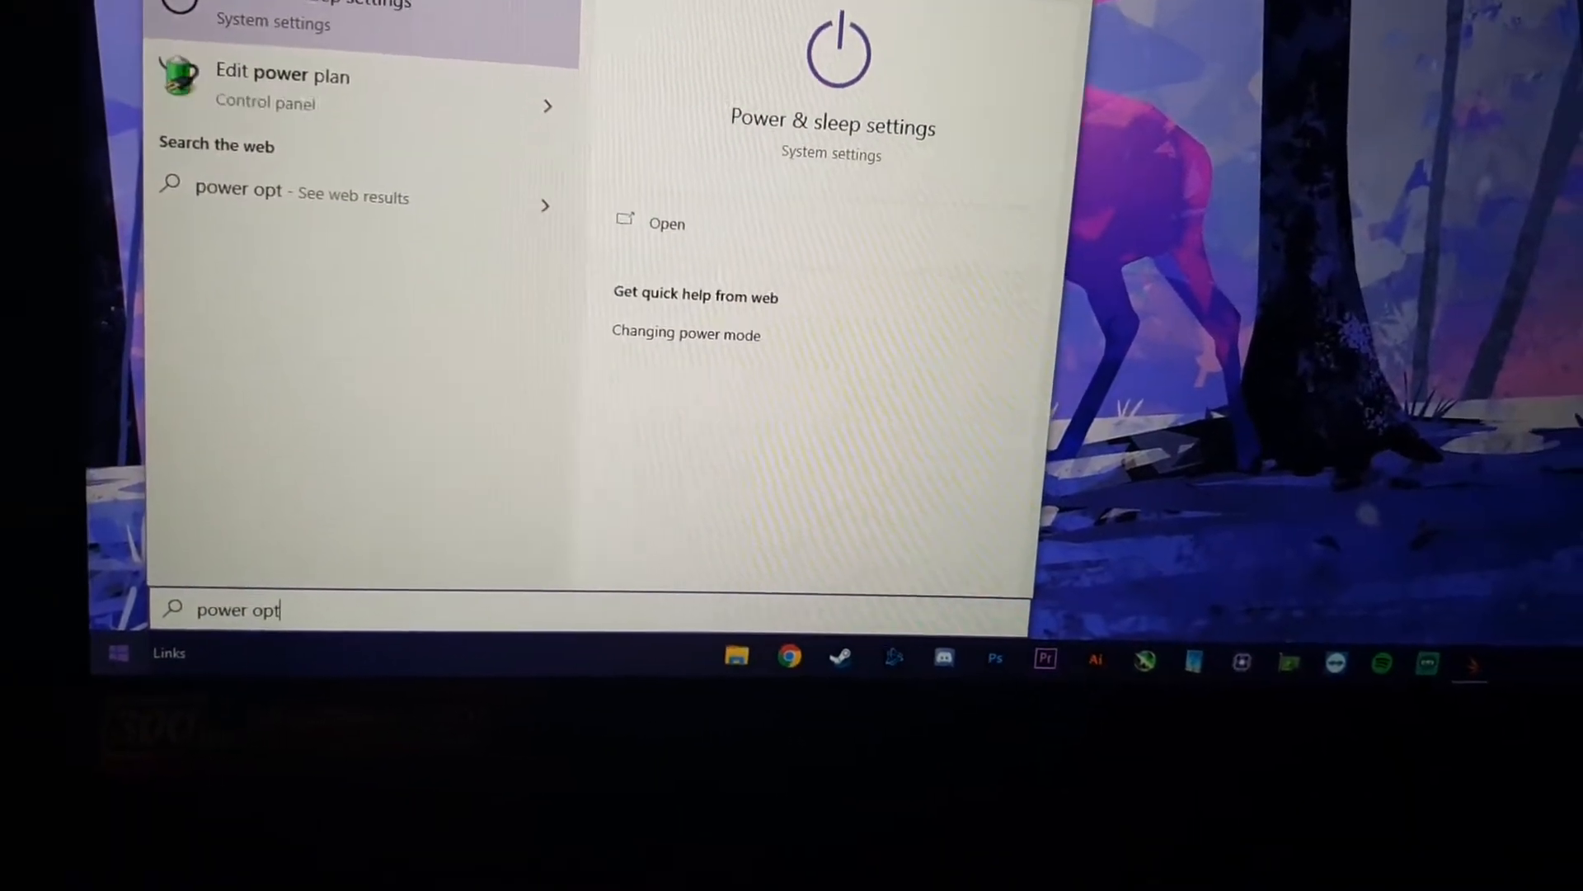
Open Power Options from Power & sleep settings and select the Ultimate Performance plan
left_click(666, 223)
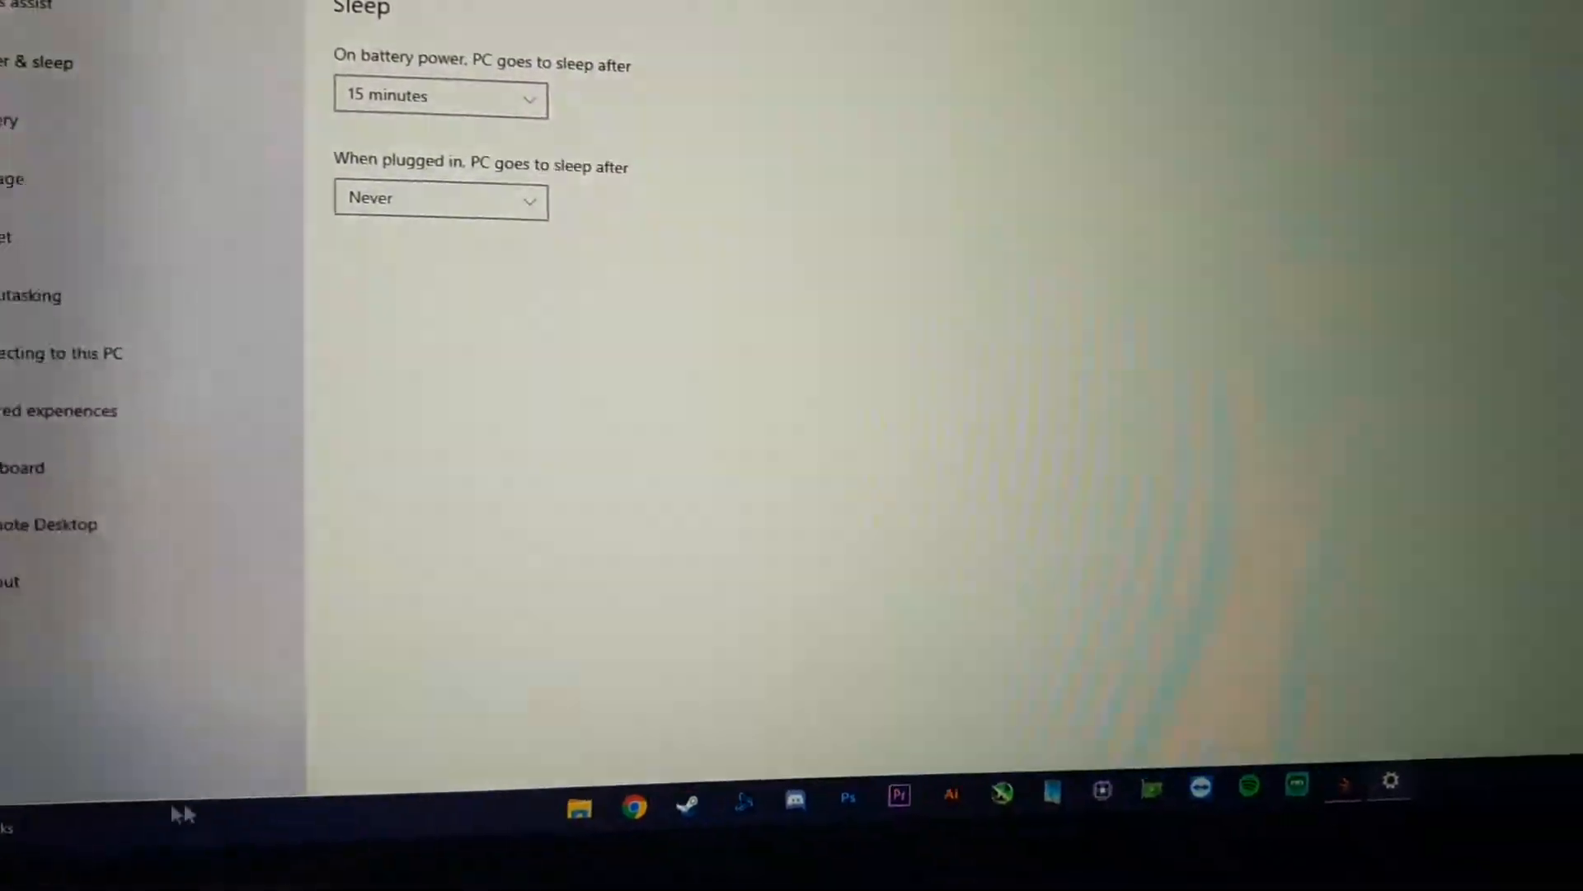
scroll("down", 3)
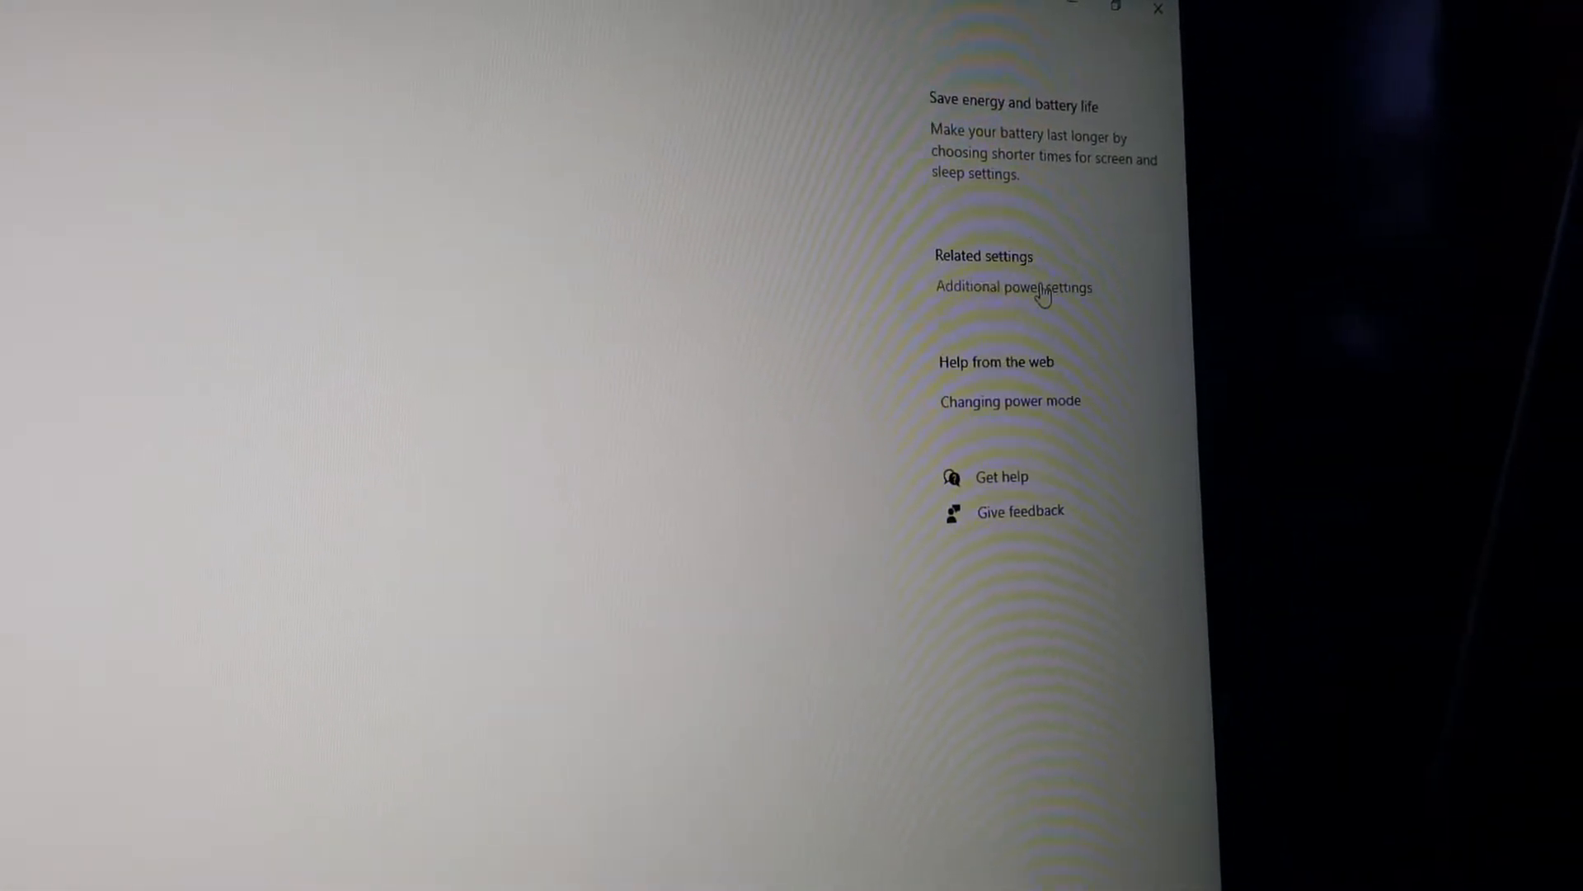
left_click(1013, 287)
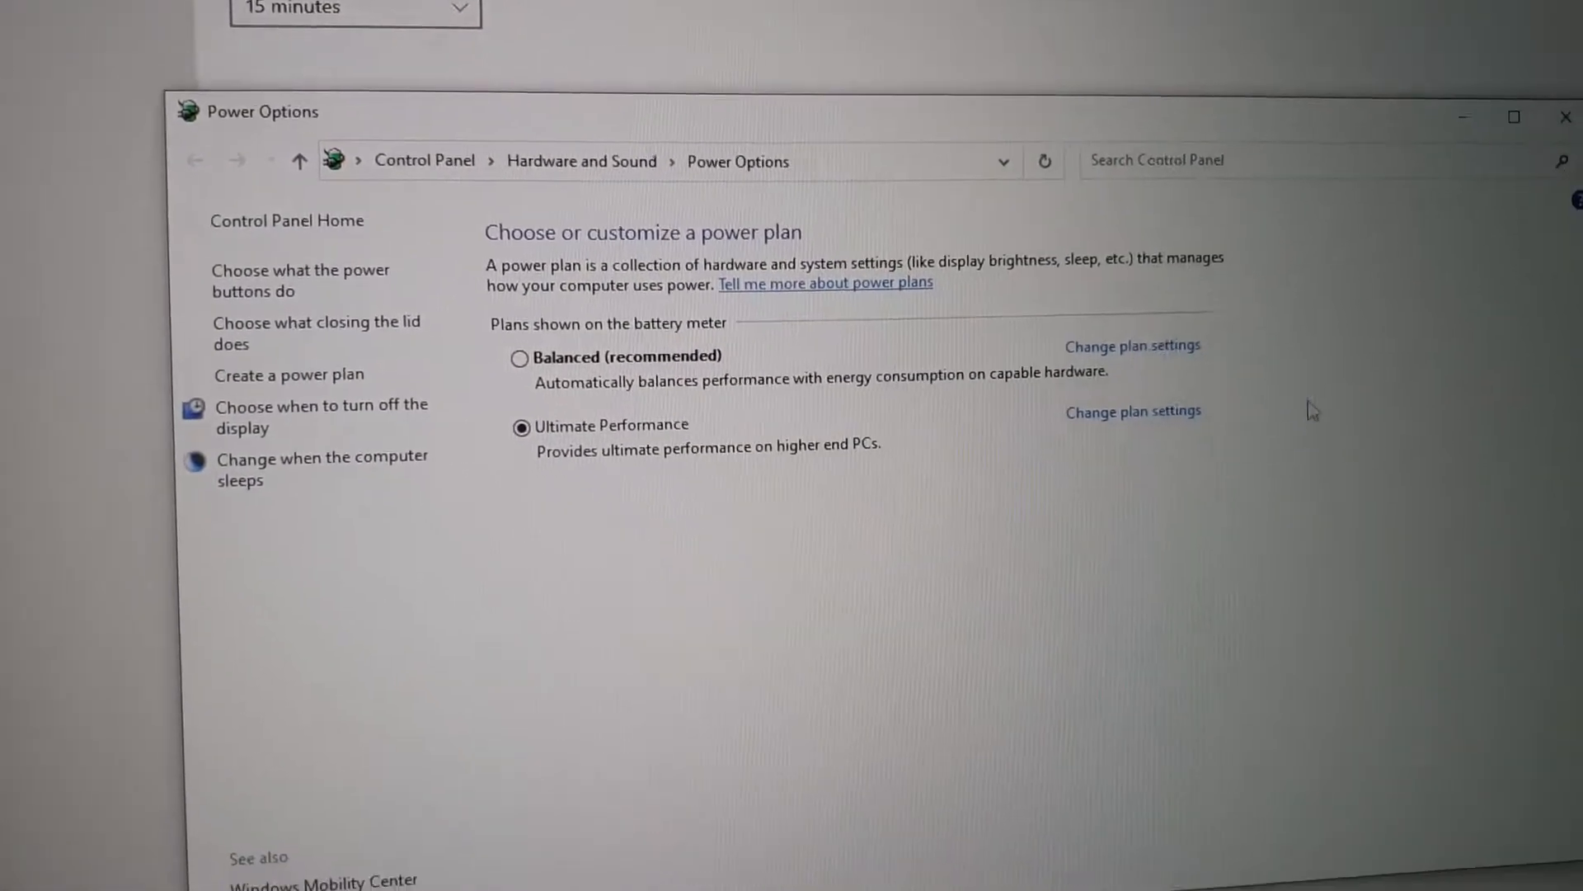